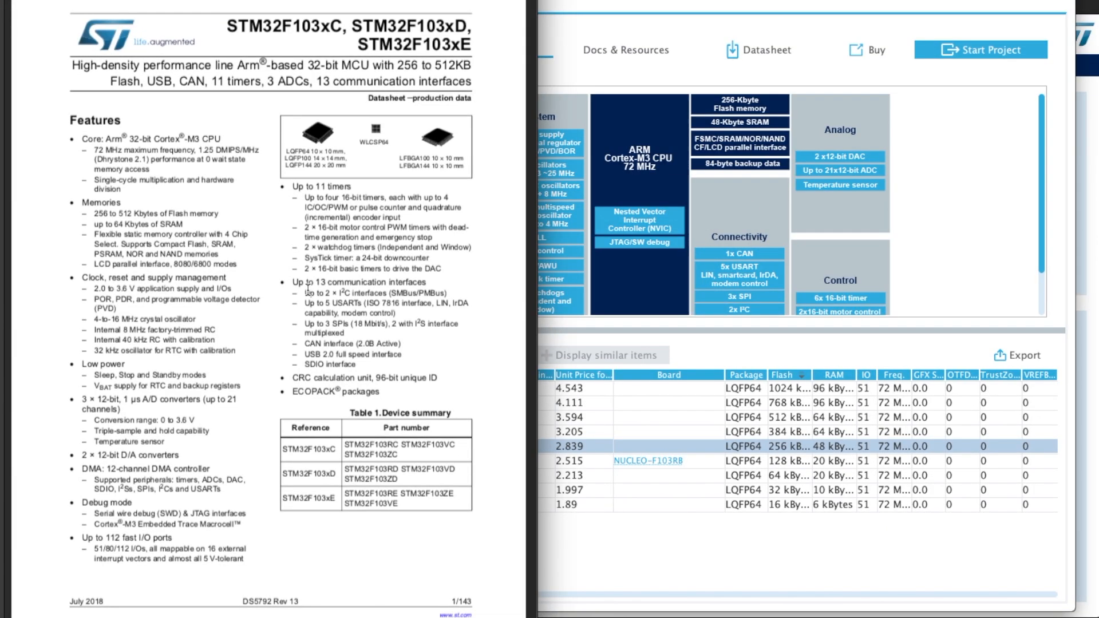
scroll(down, 3)
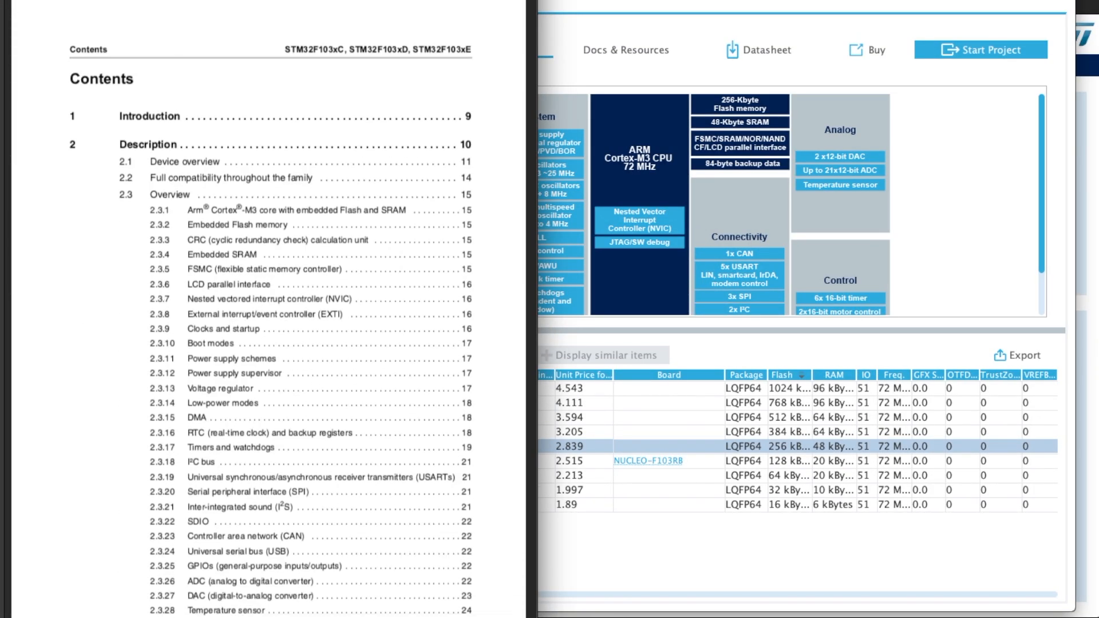